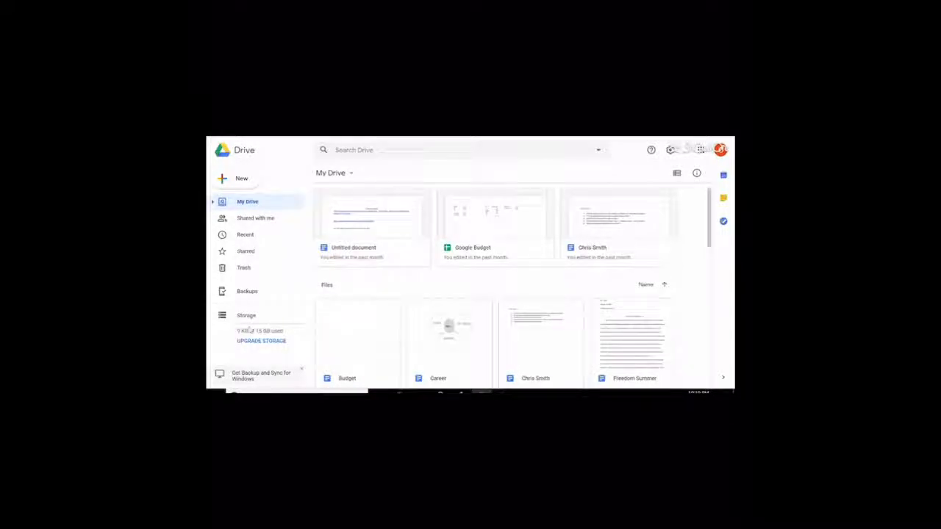
- Create a new folder named 'Sports Photos' in My Drive
text(Sports Photos)
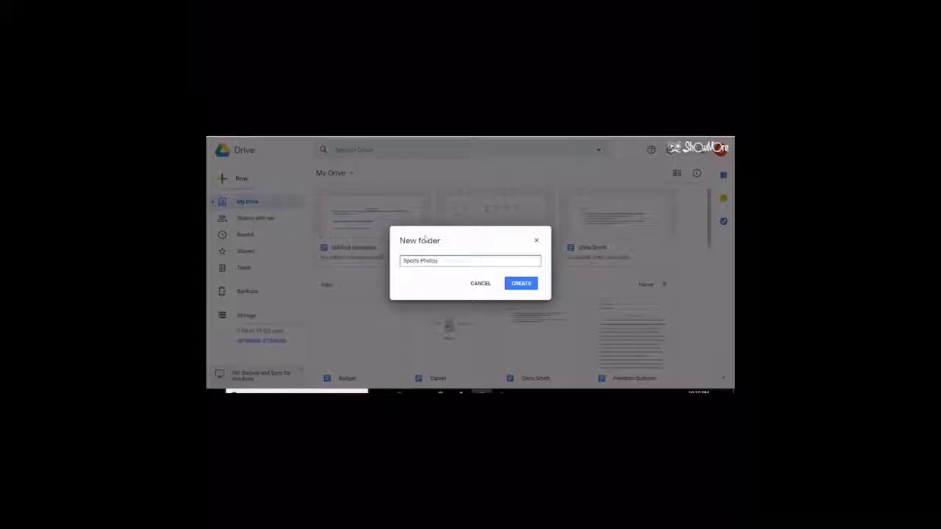
click(521, 282)
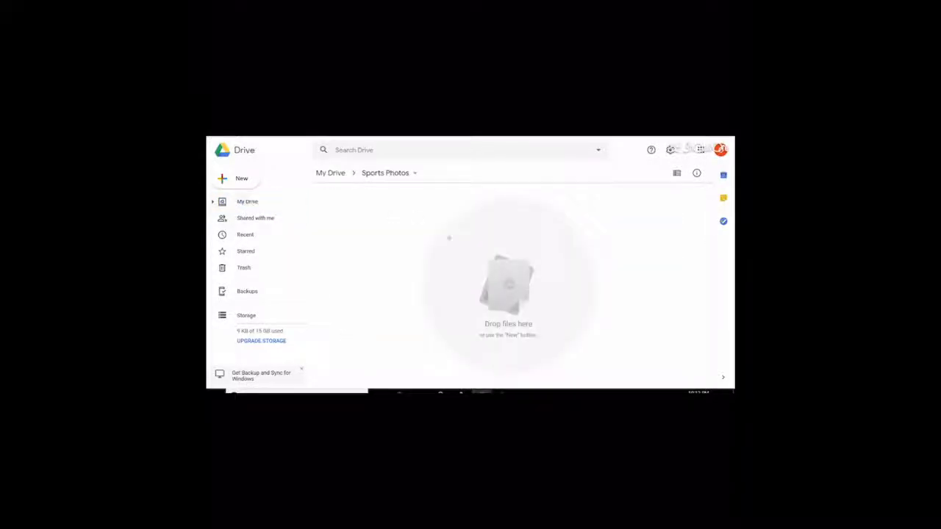
- Create a new subfolder inside Sports Photos via New > Folder
click(241, 178)
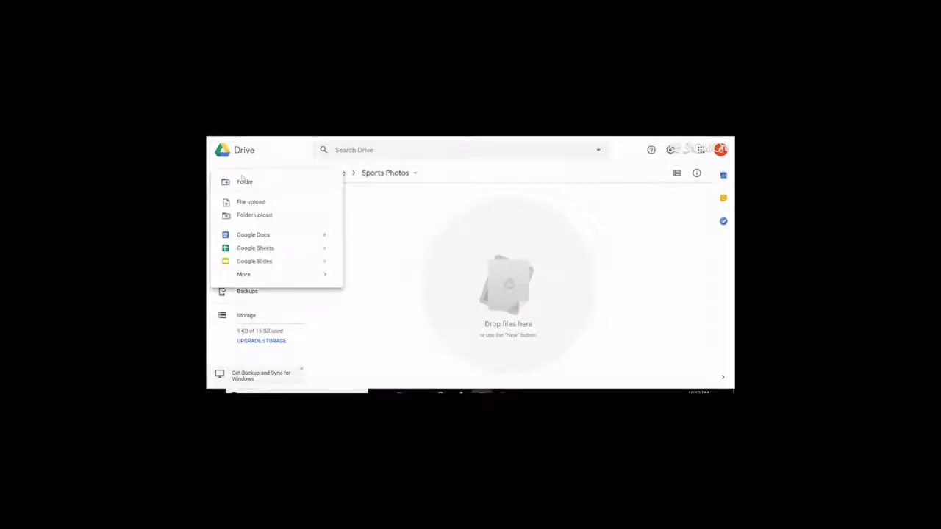
click(244, 182)
text(Nargh Waiya)
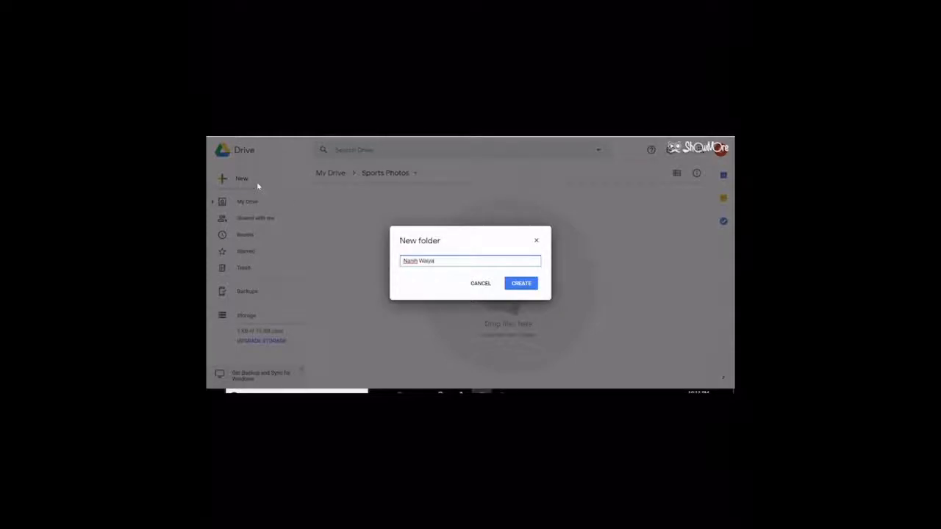
click(520, 282)
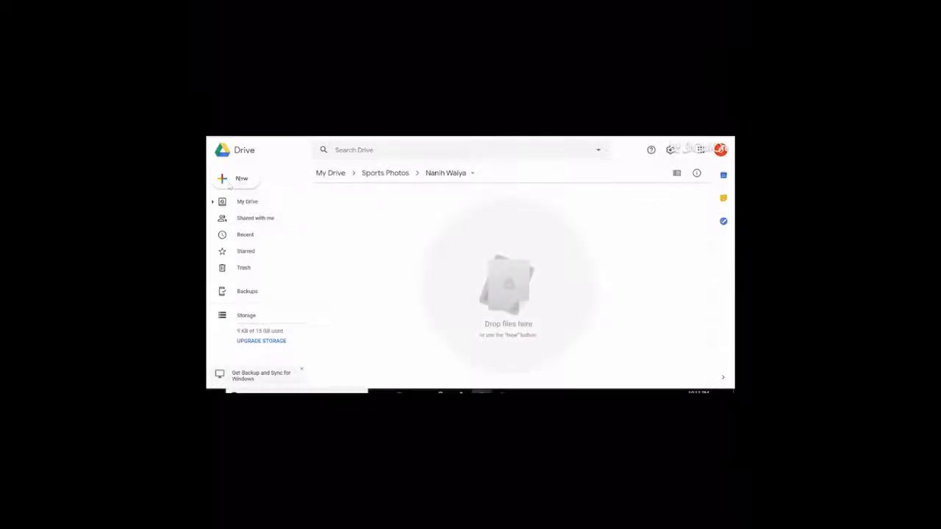
- Create a folder named 'Football 2019-2020' in the subfolder
click(241, 179)
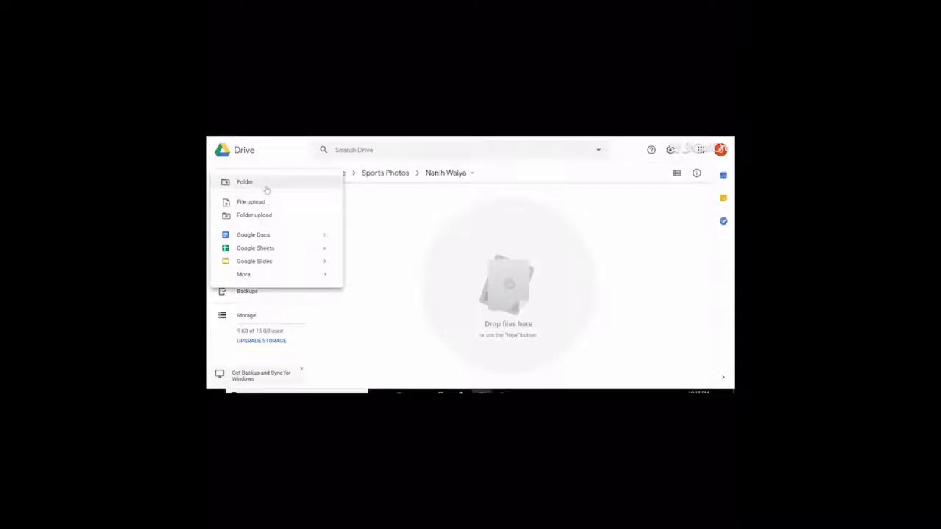
click(244, 182)
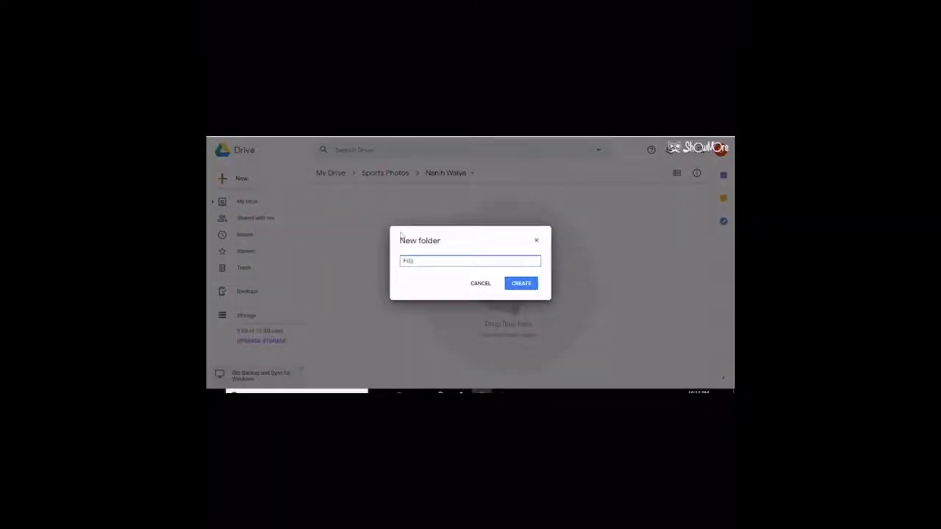
text(Football 2019-2020)
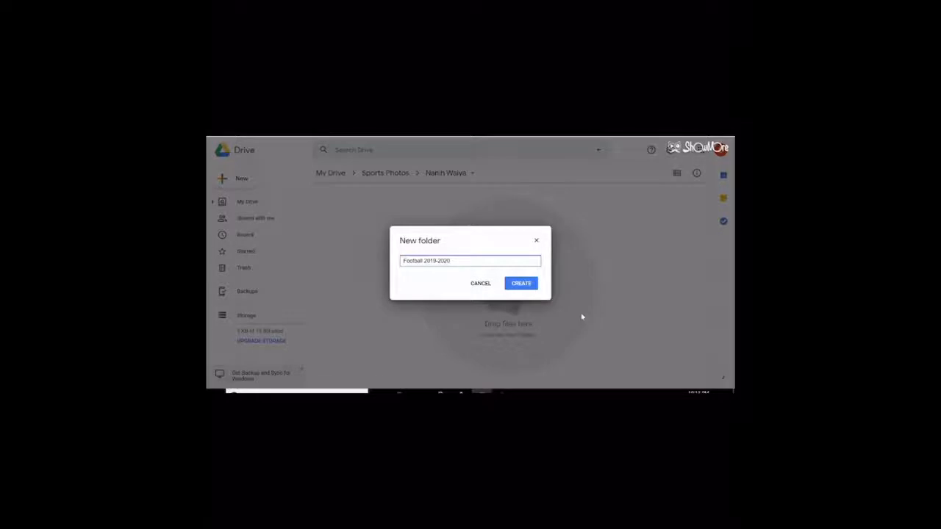
click(520, 283)
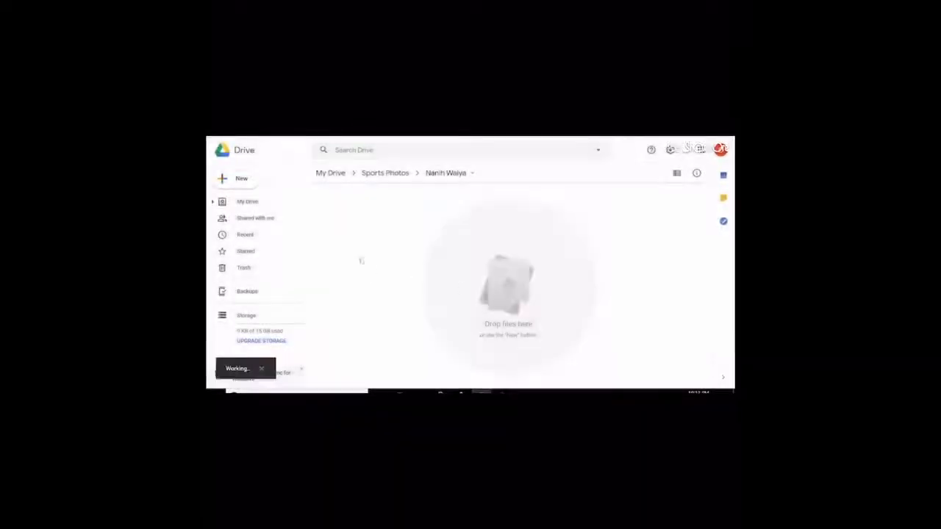
- Create a second folder named 'Baseball 2019-2020' in the subfolder
click(241, 178)
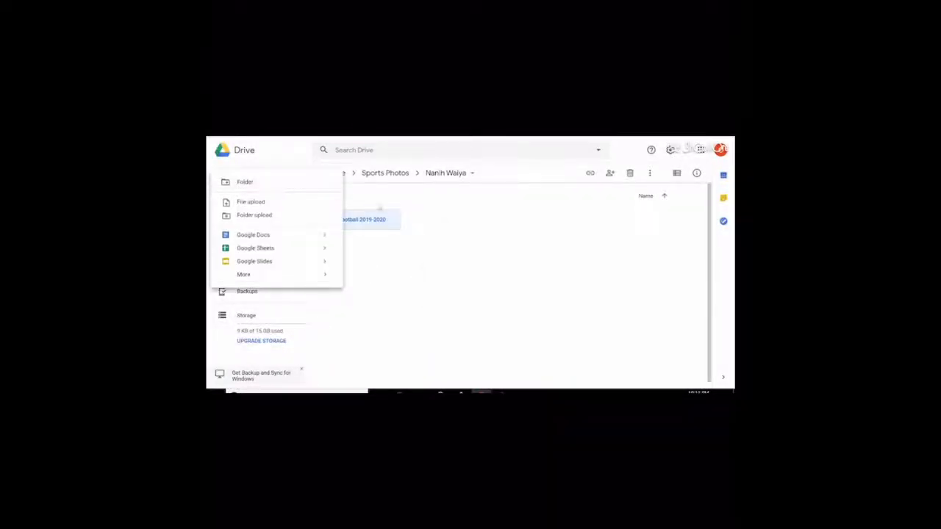
click(244, 183)
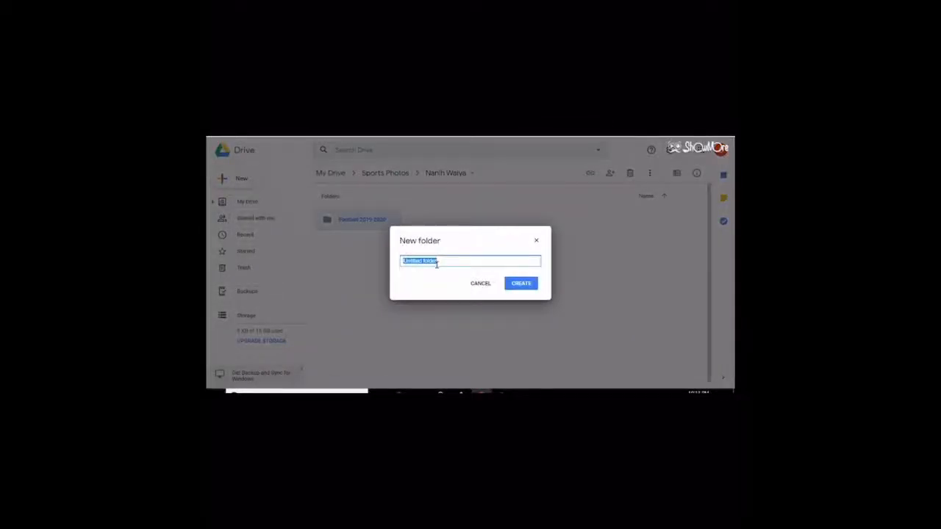
text(Baseball)
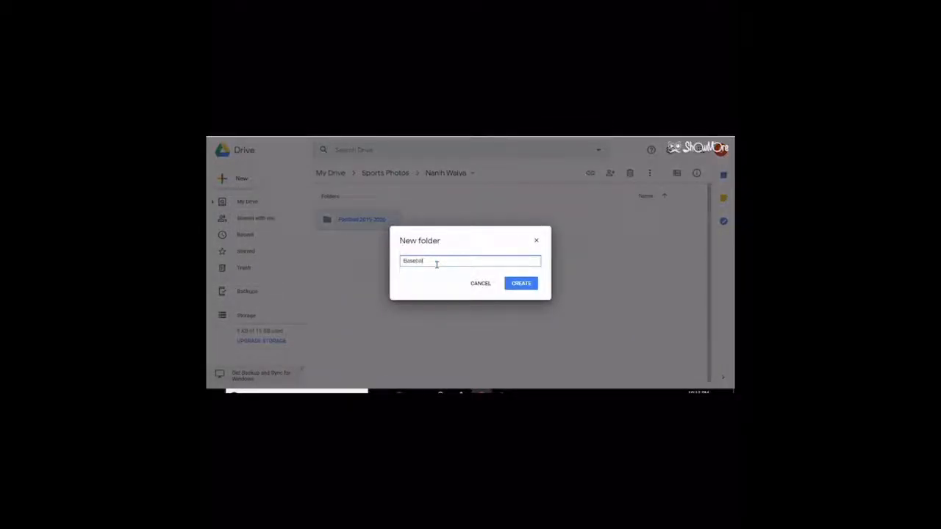
text(2016)
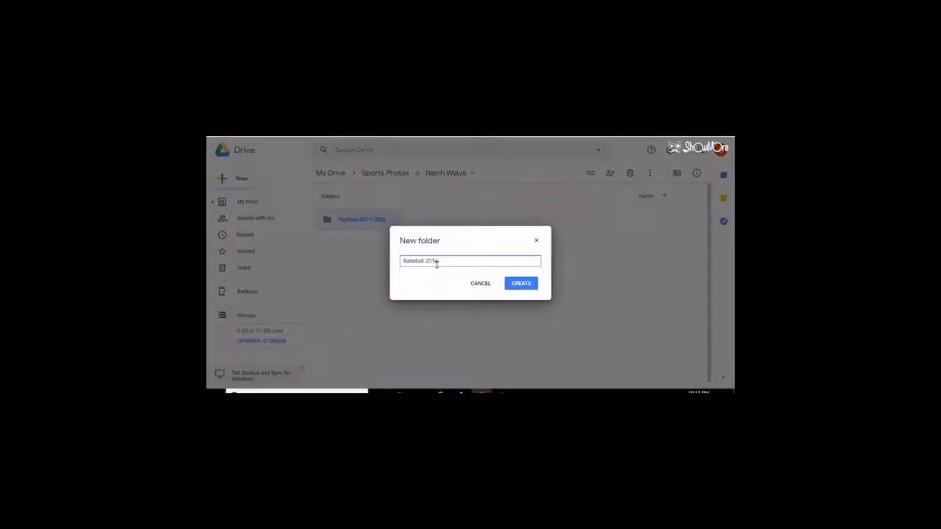
text(-220)
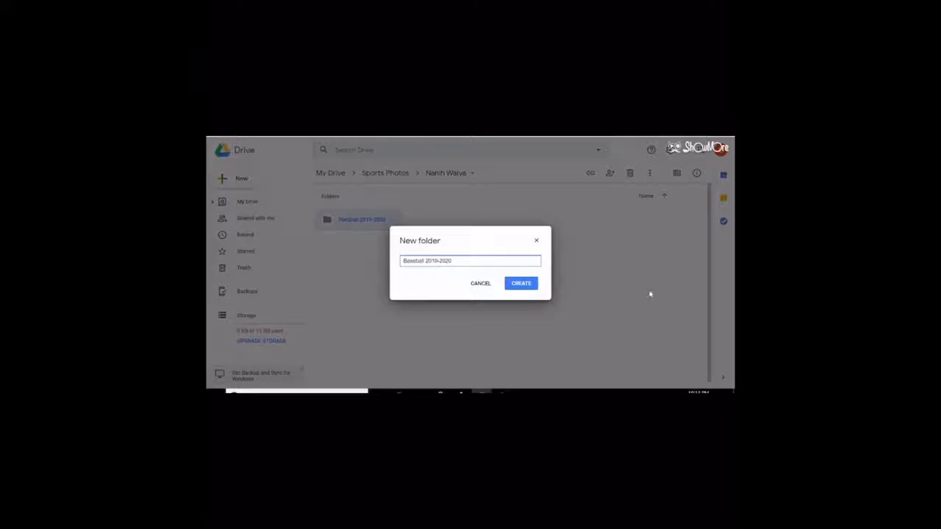
click(520, 283)
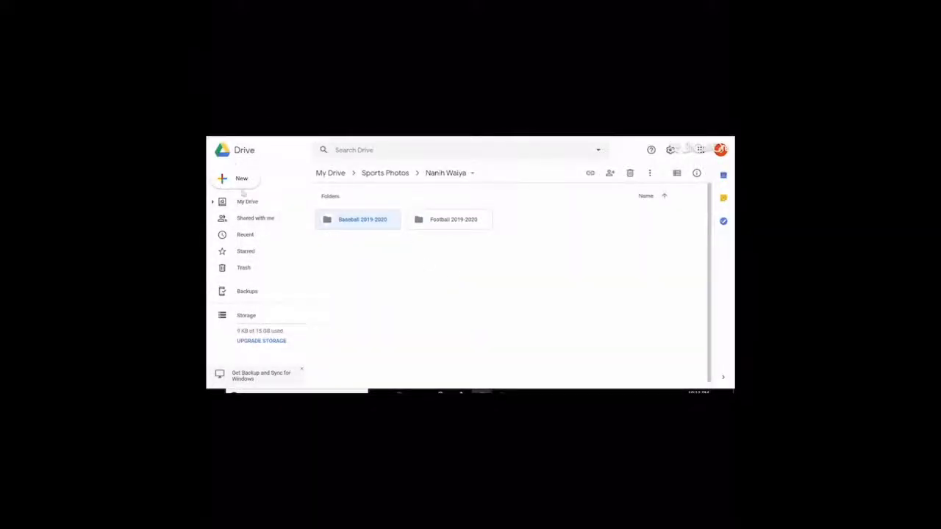
- Create a third folder named 'Basketball 2019-2020' in the subfolder
click(241, 179)
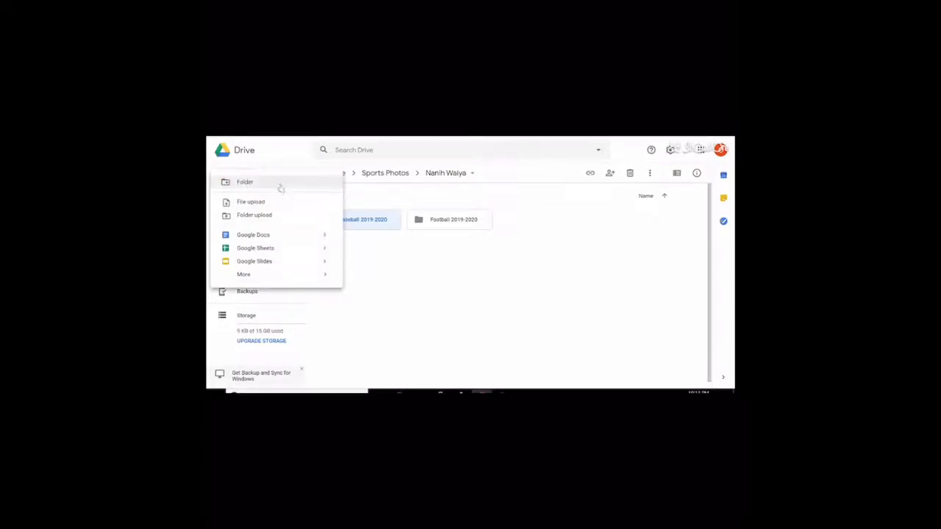
click(244, 183)
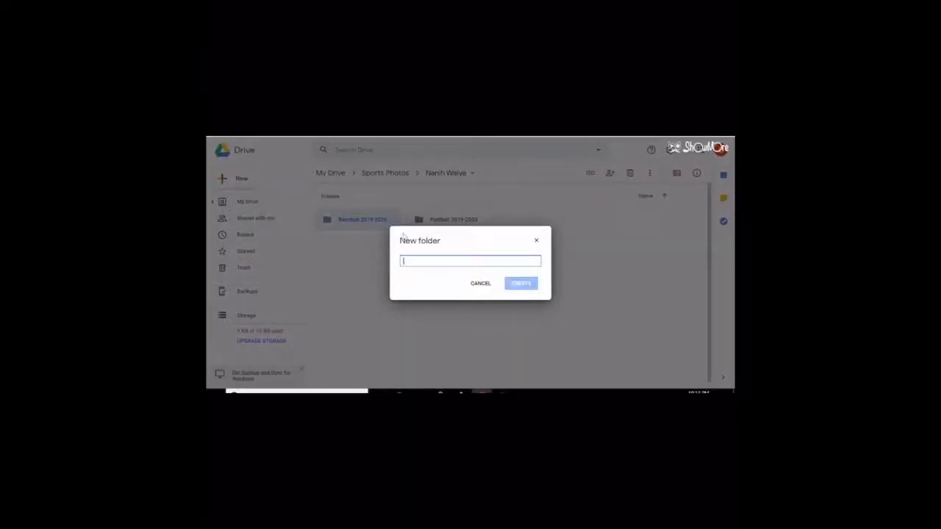
text(Basketball 2019-2020)
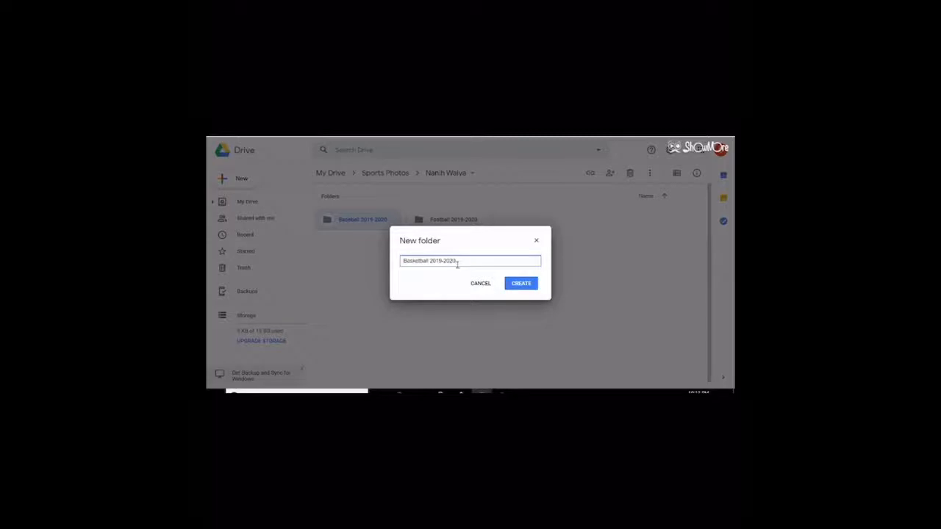
click(520, 282)
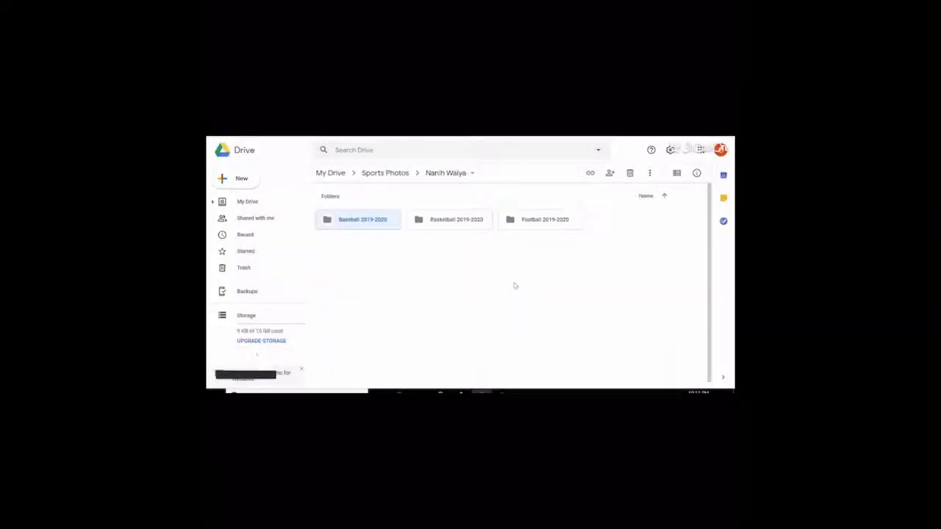
- Navigate from My Drive through Sports Photos and its subfolder into the Baseball 2019-2020 folder
click(456, 219)
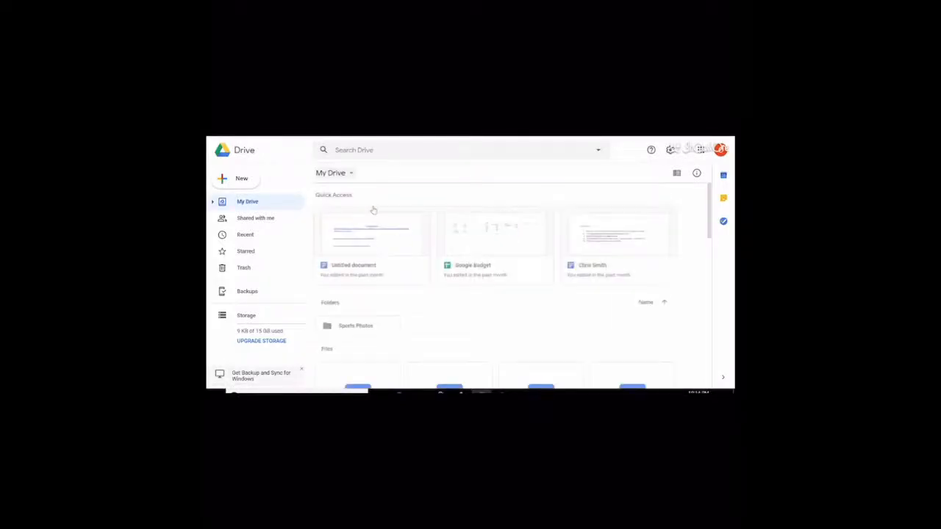
double_click(356, 326)
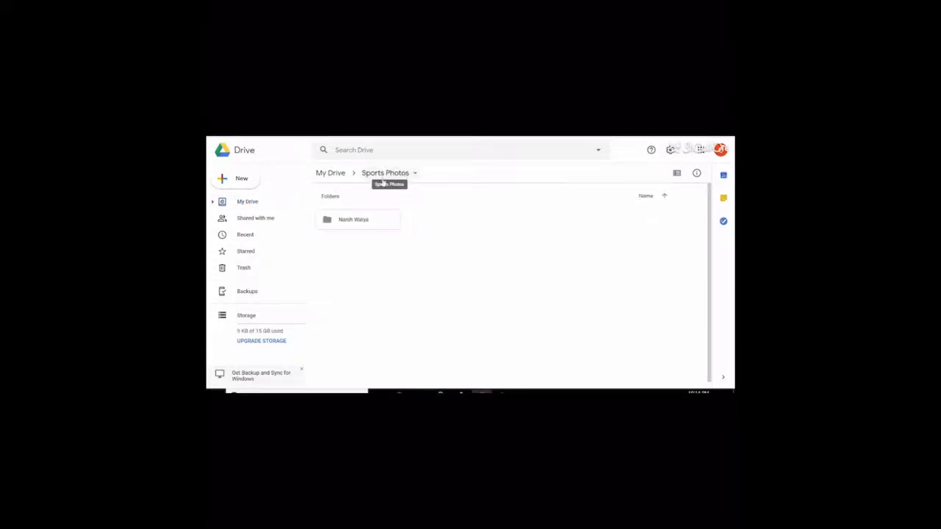
double_click(353, 219)
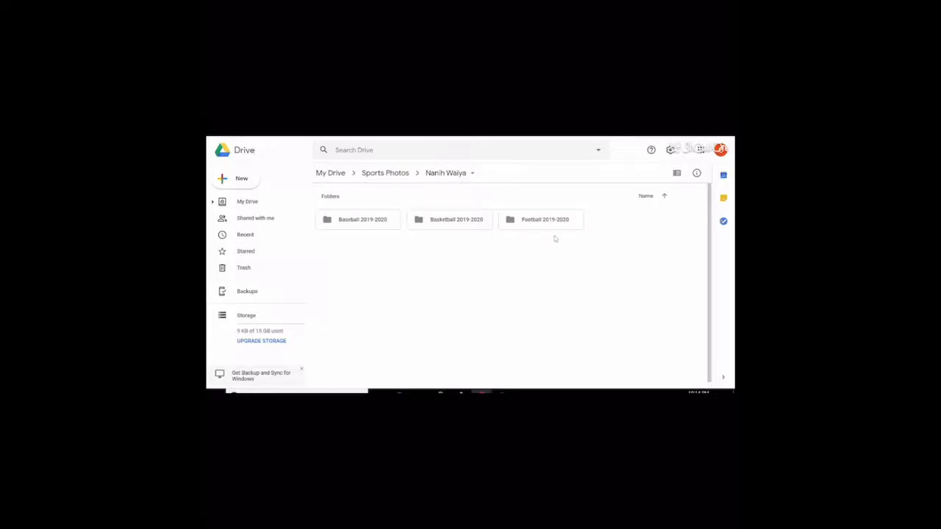
mouse_move(403, 210)
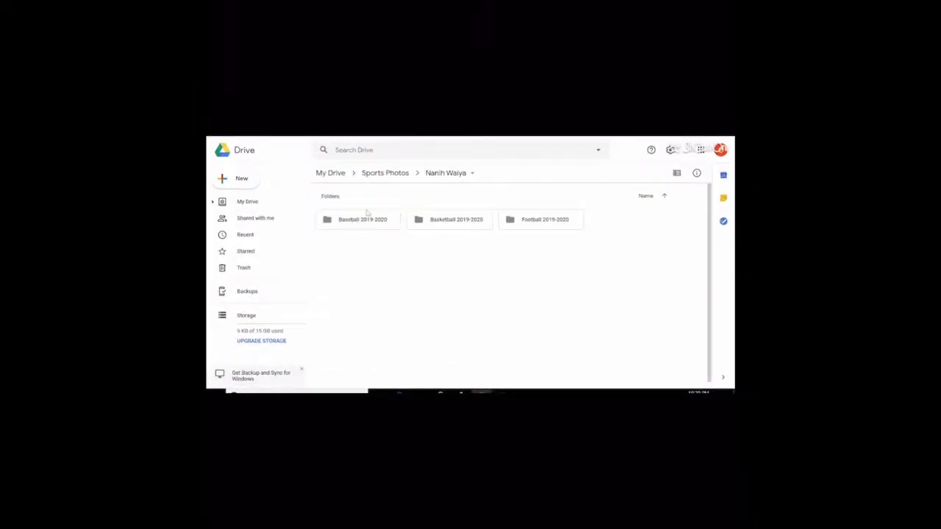
mouse_move(470, 258)
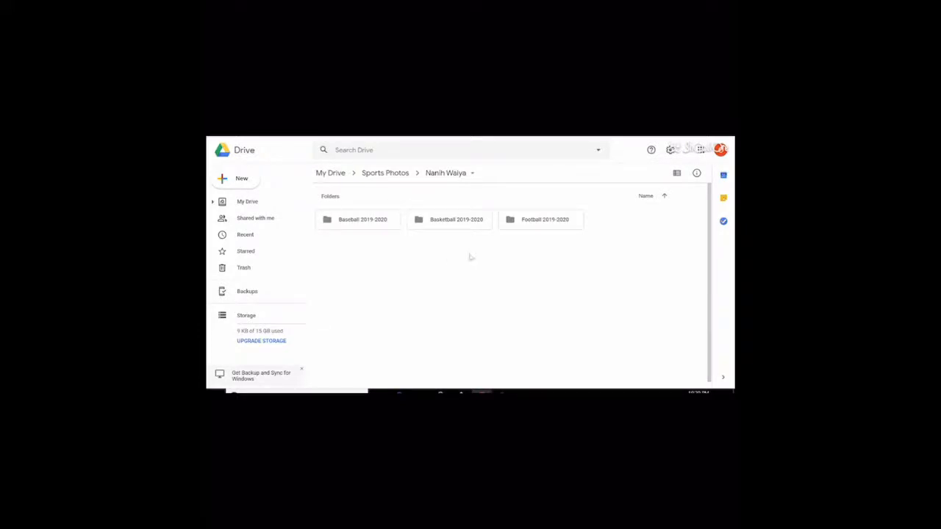
double_click(355, 219)
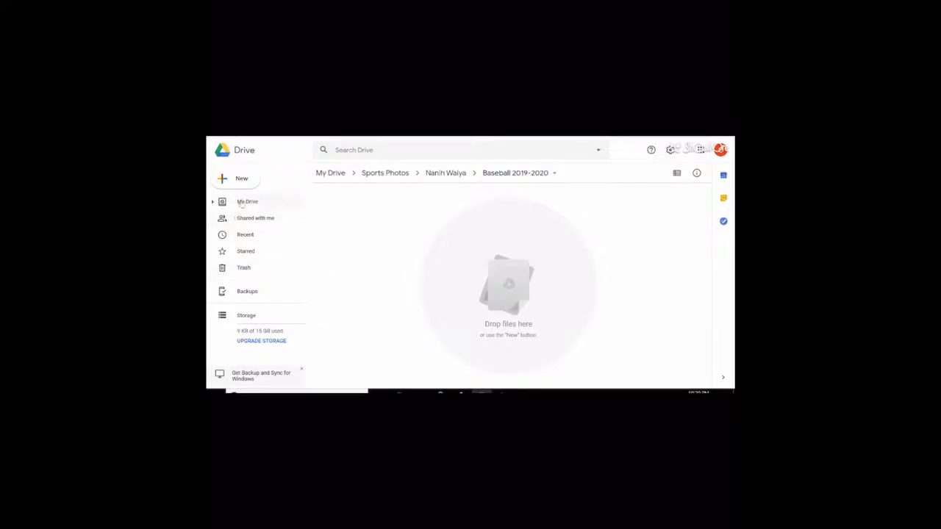
- Create a new blank Google Docs document from the Baseball 2019-2020 folder
click(241, 178)
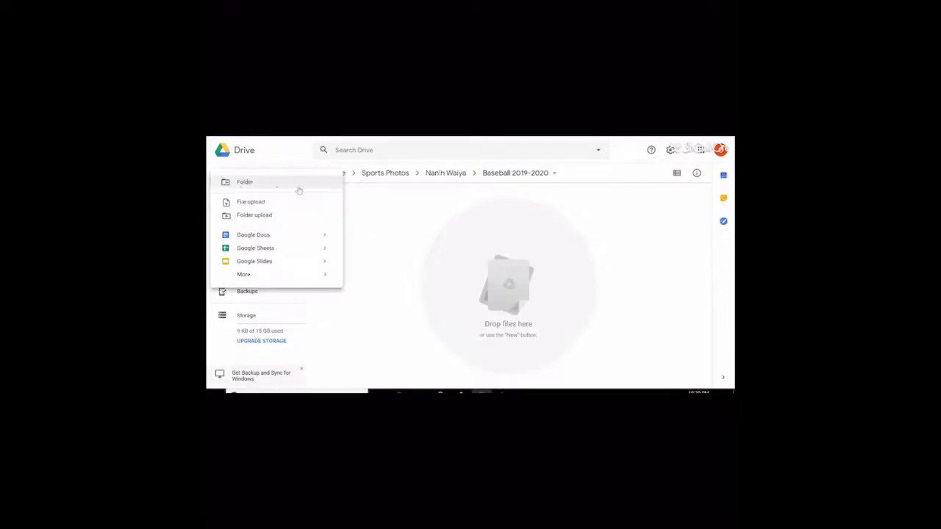
mouse_move(287, 215)
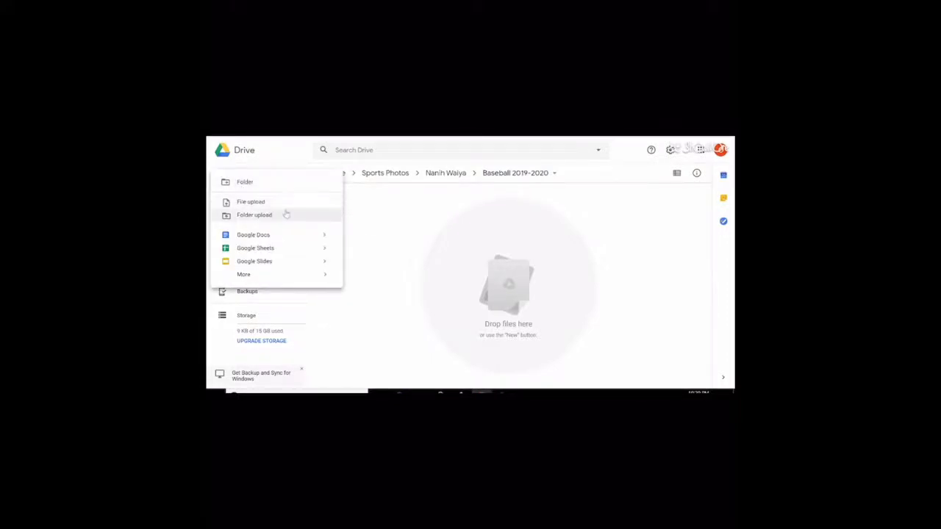
mouse_move(301, 244)
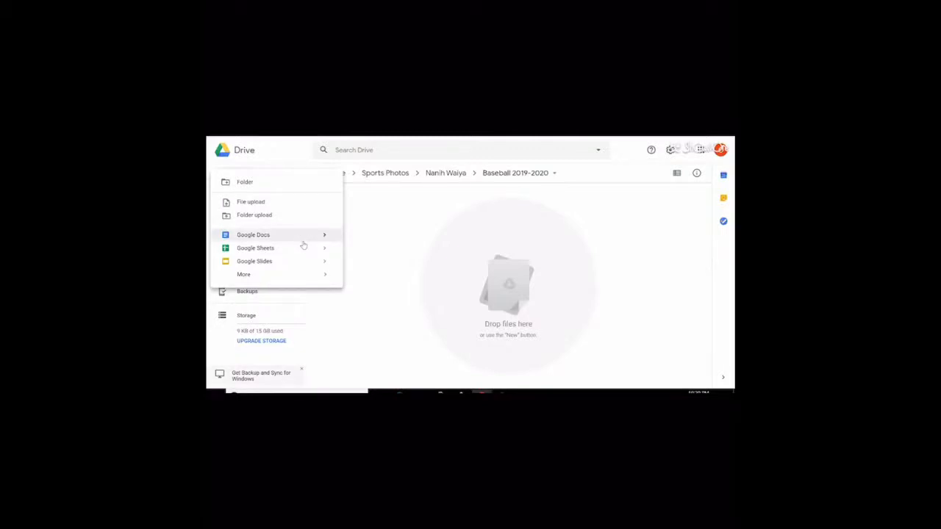
click(253, 235)
text(Baseball)
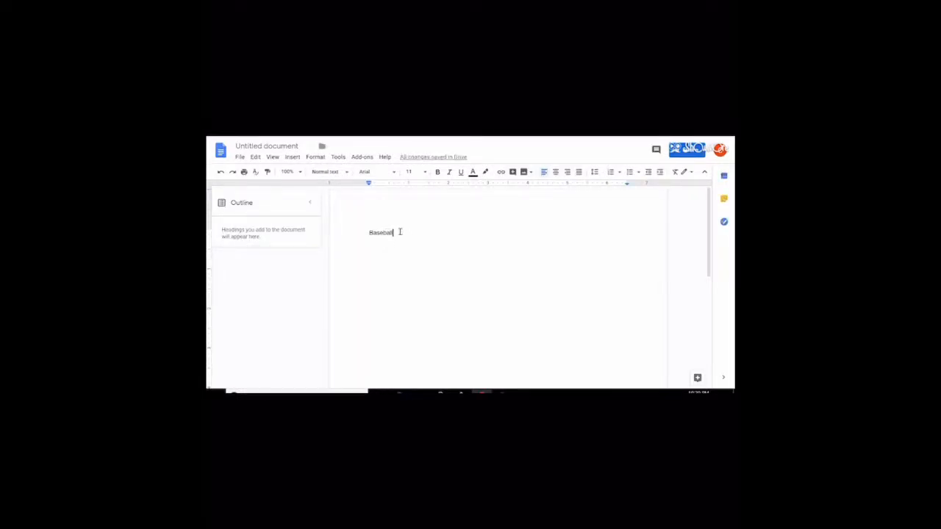
- Format 'Baseball' as the document Title and start a normal-text line below it
click(326, 170)
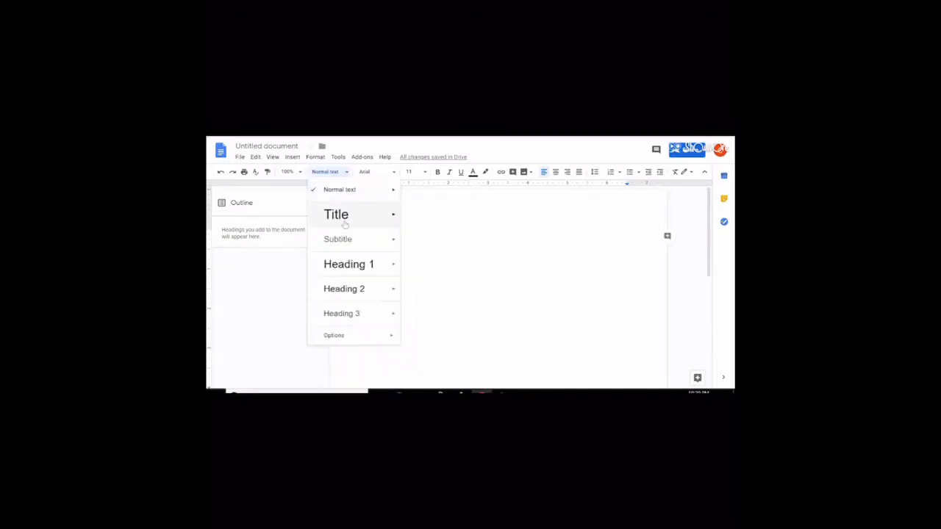
click(335, 215)
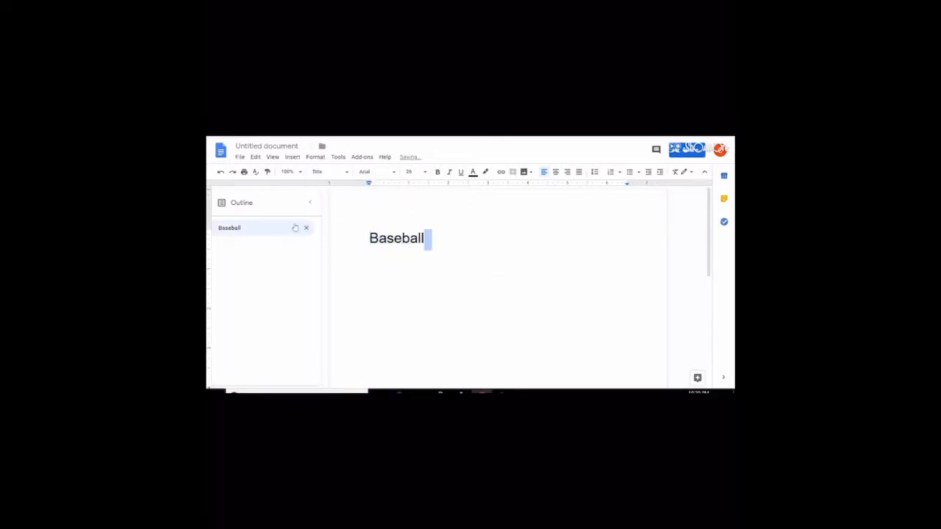
key(enter)
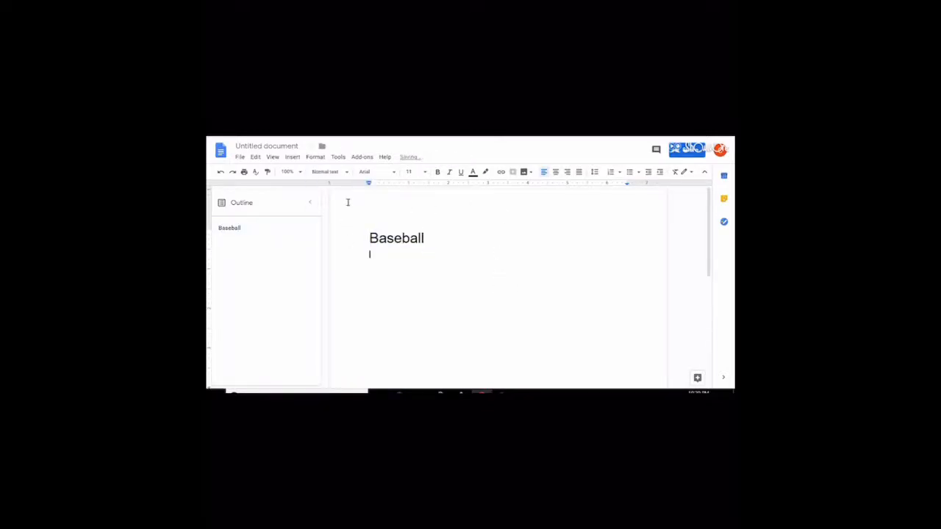
click(291, 156)
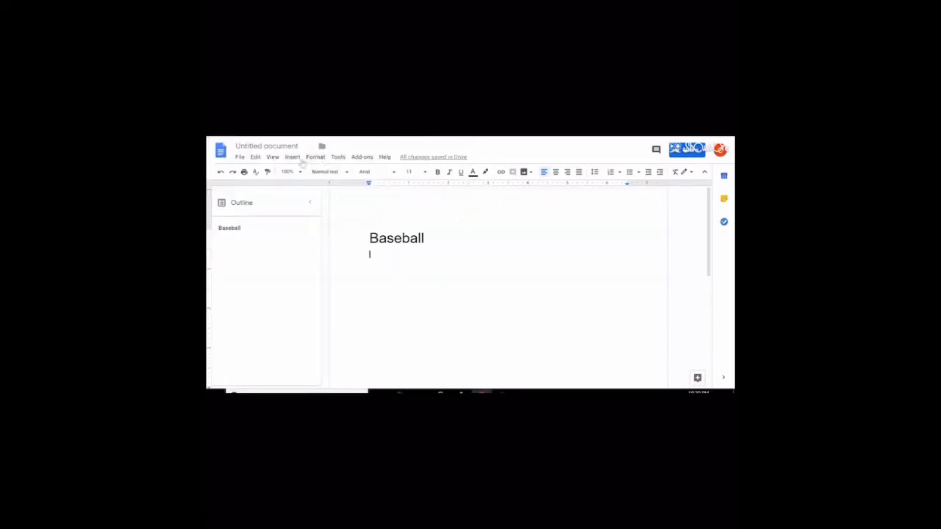
- Search Google Photos for 'baseball' images to insert via Insert > Image > Photos
click(292, 156)
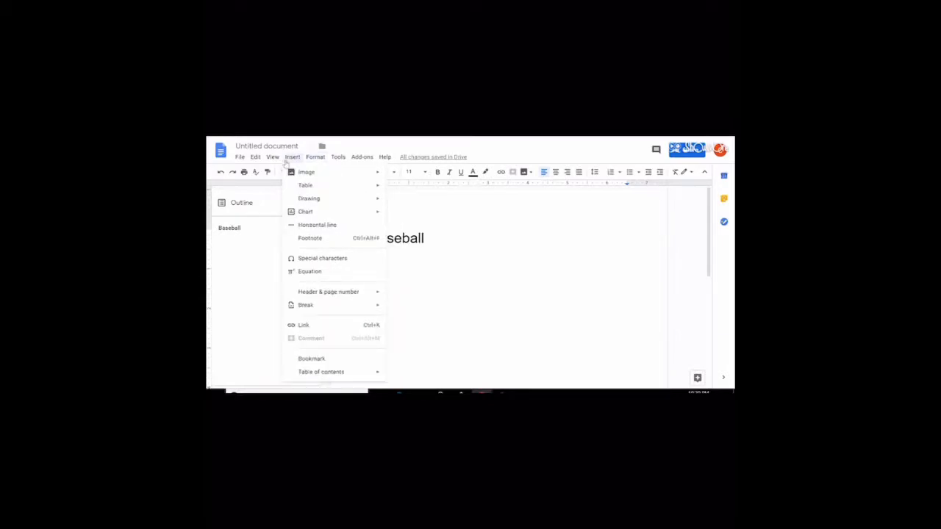
click(306, 172)
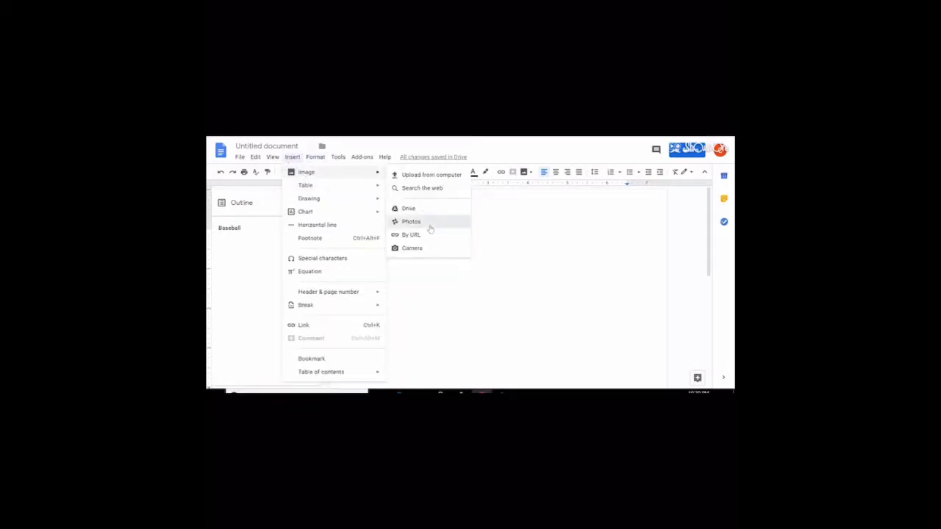
click(412, 220)
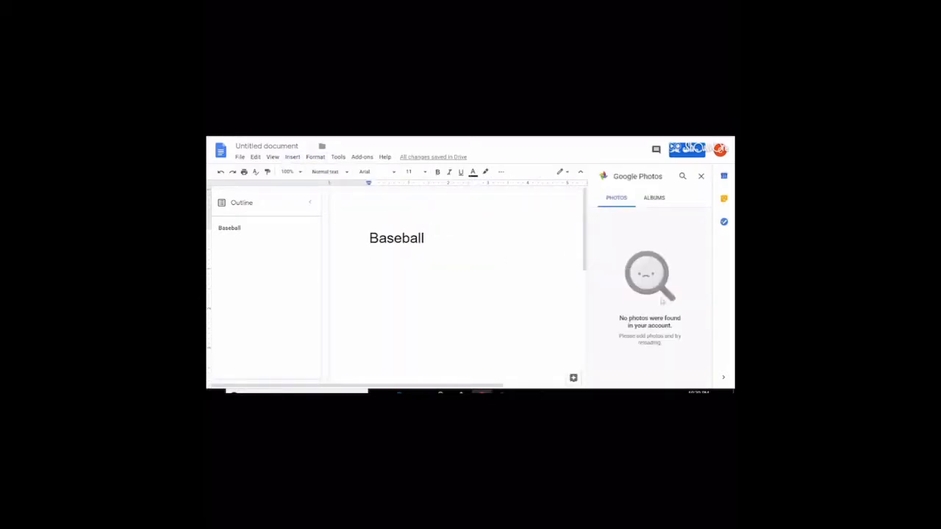
click(652, 197)
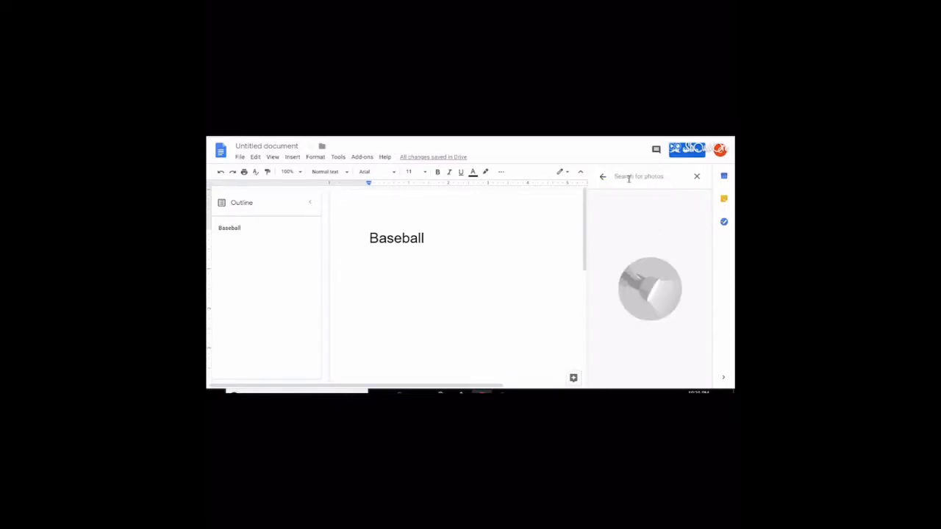
text(baseball)
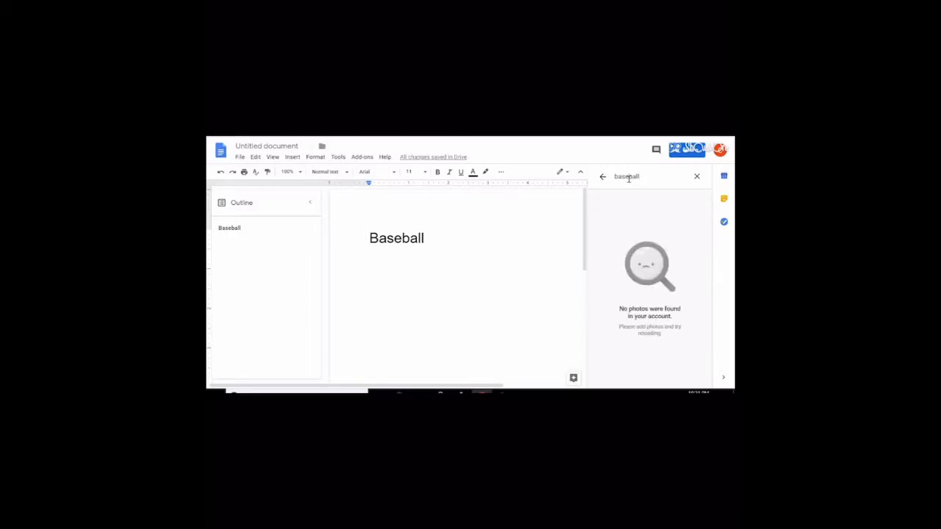
- Hide the document outline and return to Google Drive after finding no photos
click(308, 203)
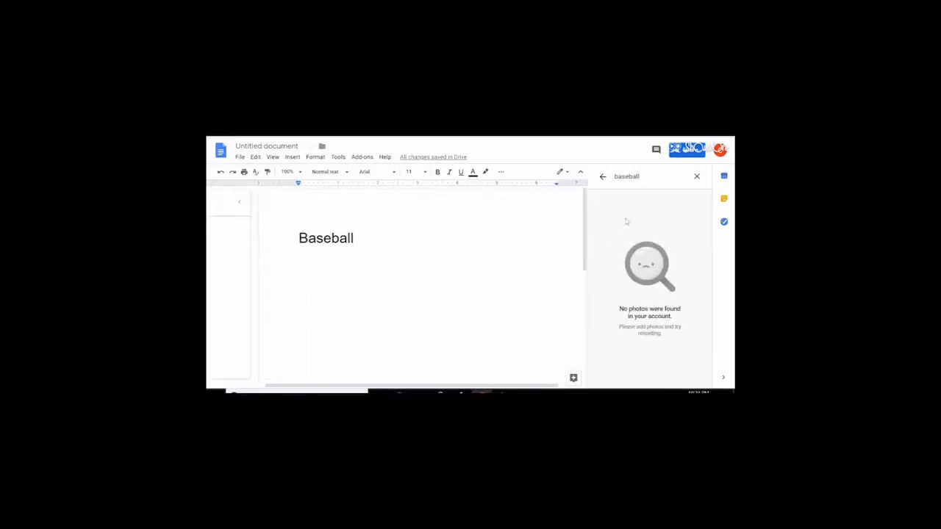
click(697, 177)
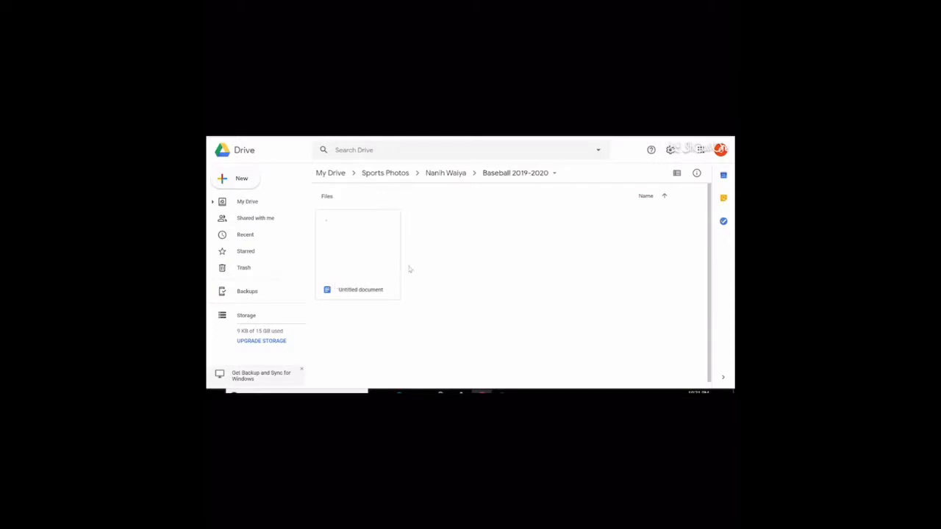
- Reopen the Baseball 2019-2020 folder and expand New > More to show Forms, Drawings and other file types
click(445, 174)
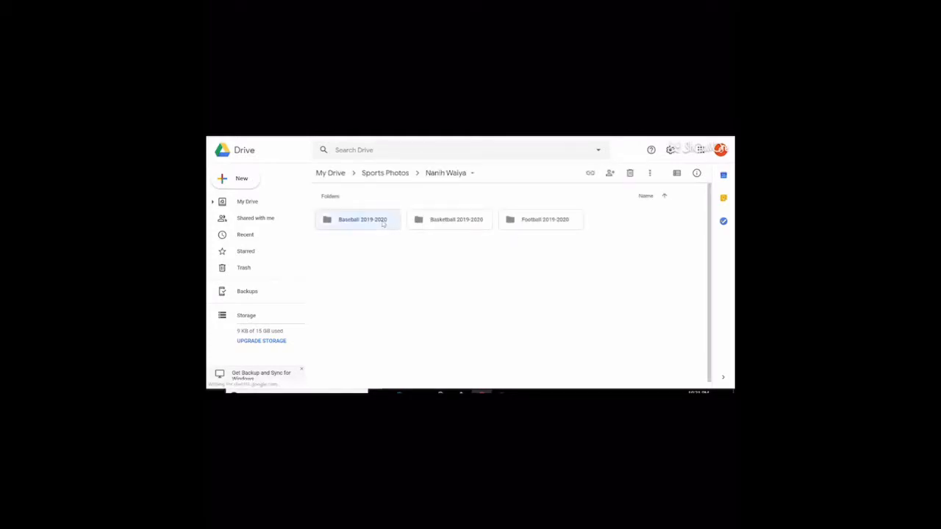
double_click(361, 219)
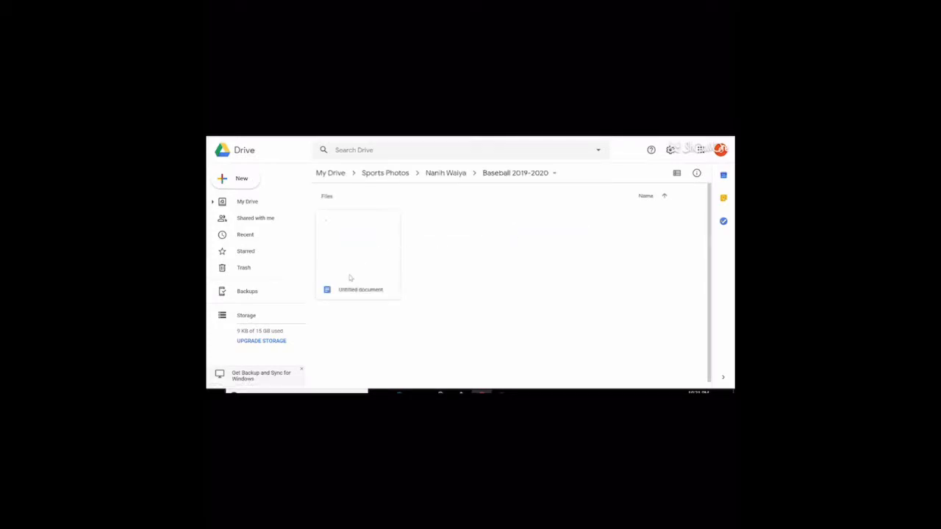
click(236, 179)
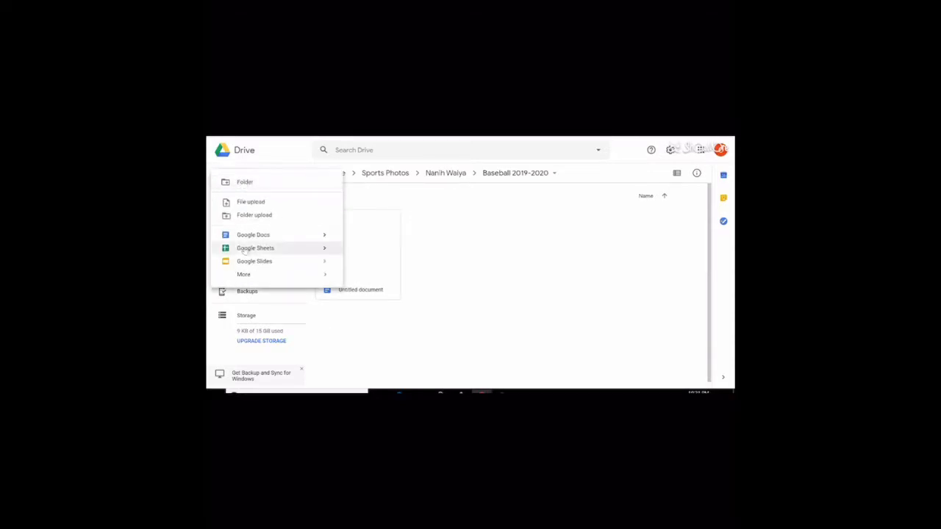
click(244, 275)
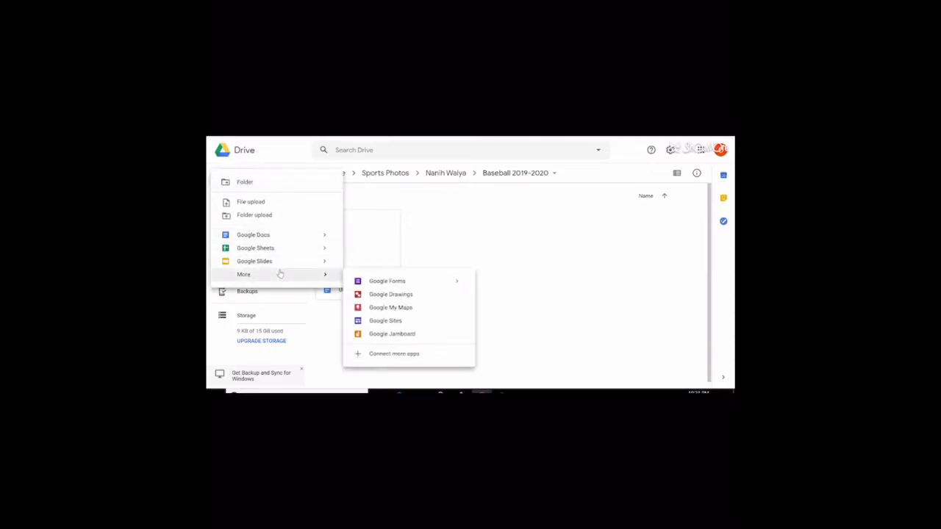